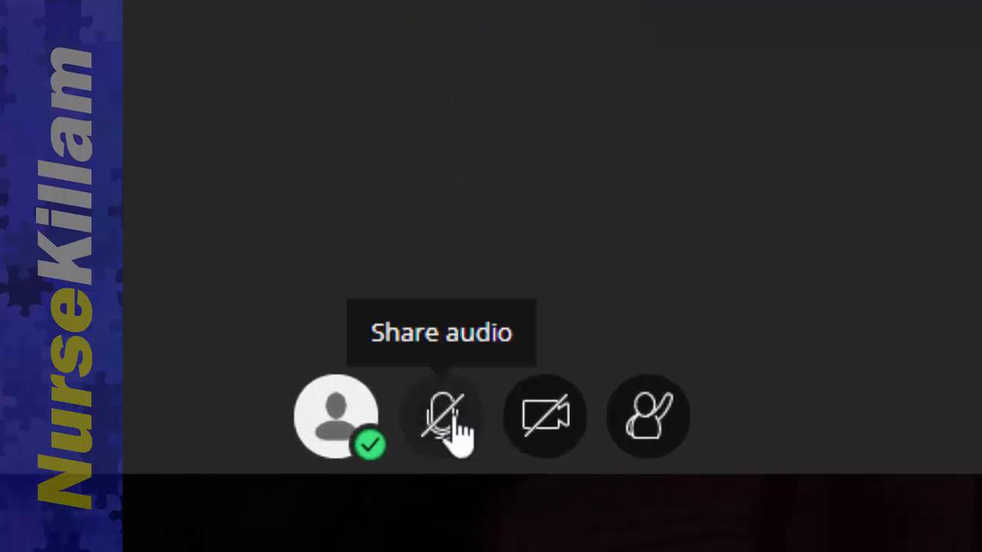
{"action": "mouse_move", "coordinate": [457, 437]}
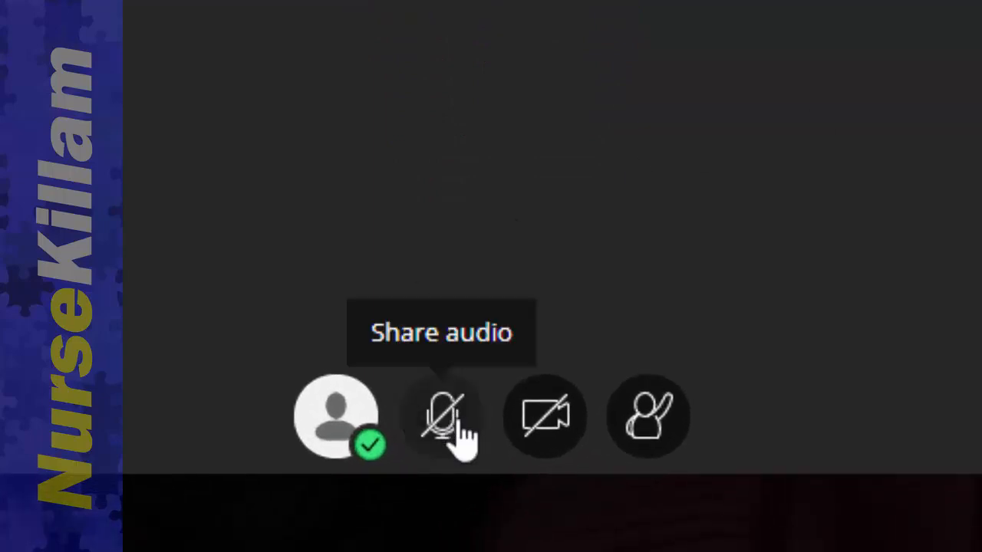
{"action": "mouse_move", "coordinate": [457, 442]}
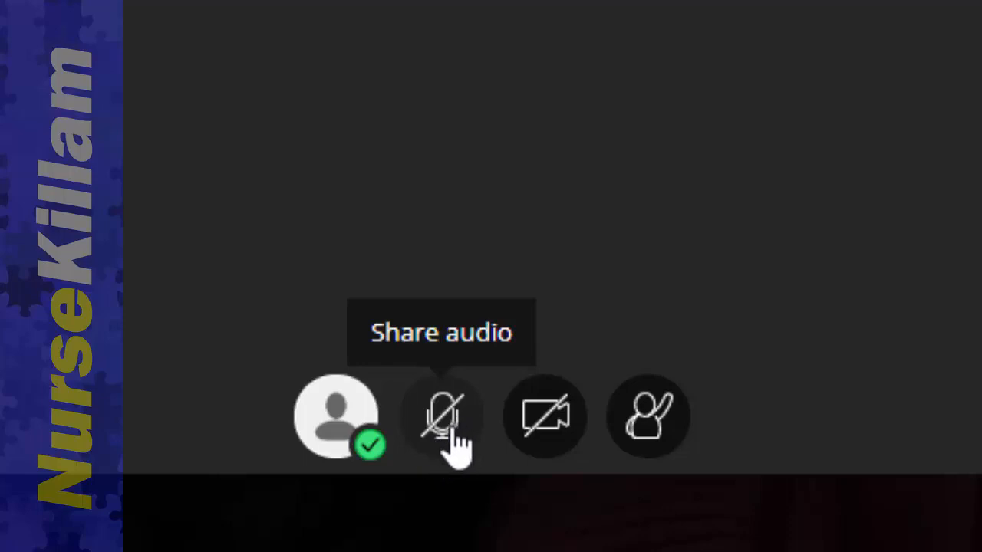
Try the microphone on and off, turn on camera video and raise a hand.
{"action": "left_click", "coordinate": [442, 417]}
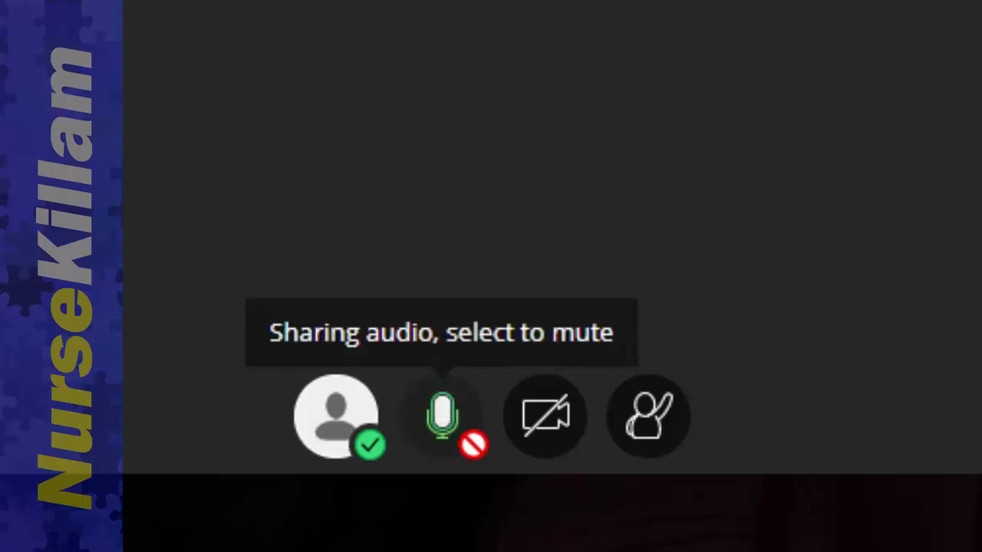
{"action": "left_click", "coordinate": [441, 417]}
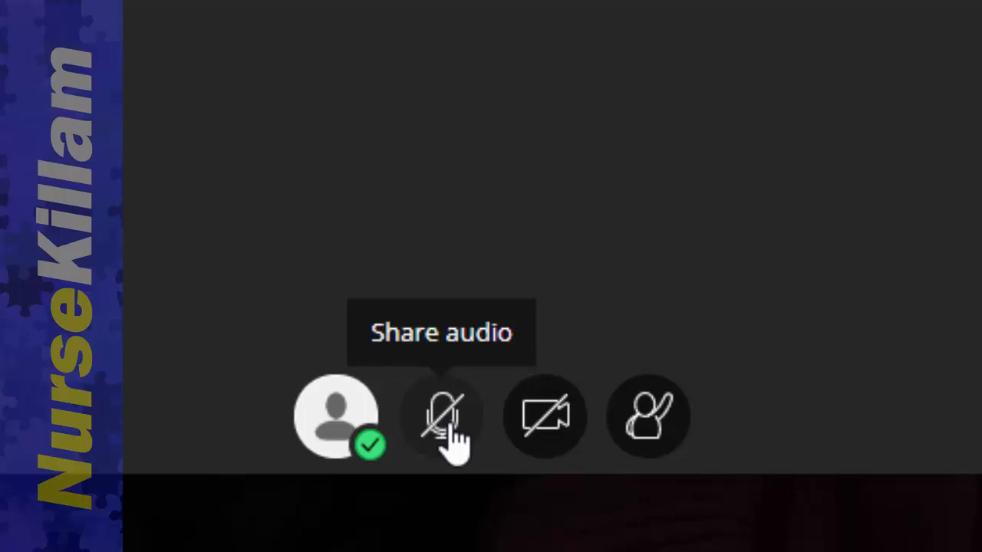
{"action": "mouse_move", "coordinate": [460, 445]}
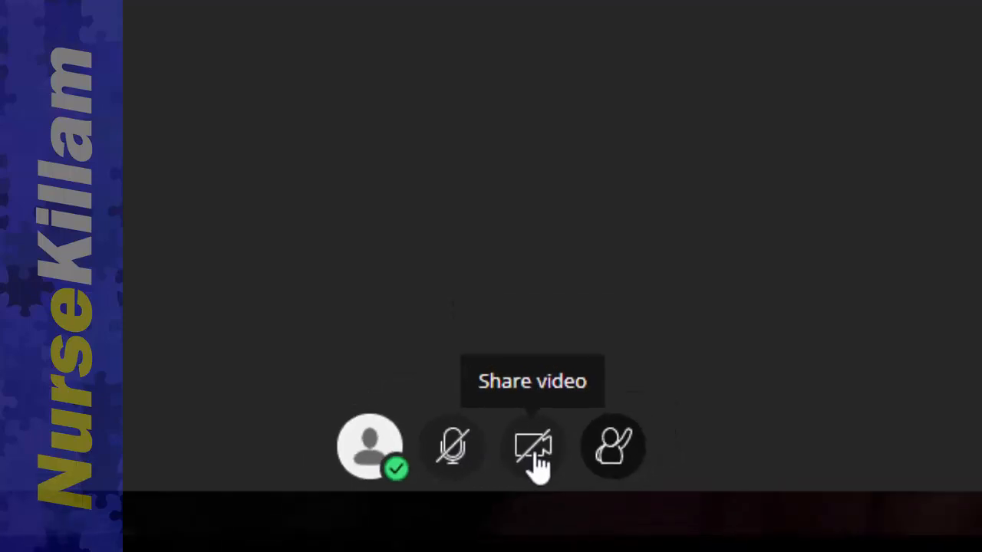
{"action": "left_click", "coordinate": [531, 447]}
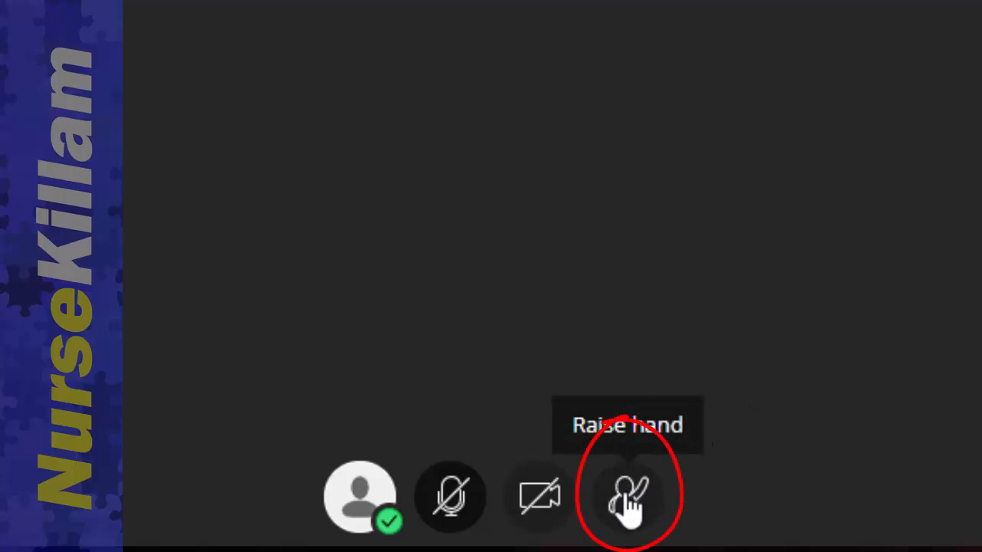
{"action": "left_click", "coordinate": [627, 497]}
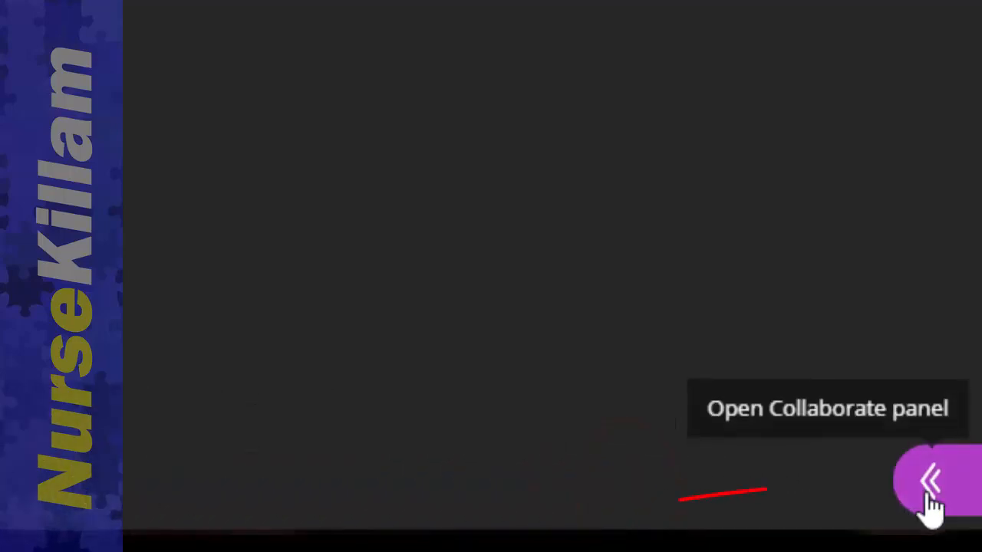
Show the Collaborate panel's Chat and then the Attendees list.
{"action": "left_click", "coordinate": [929, 481]}
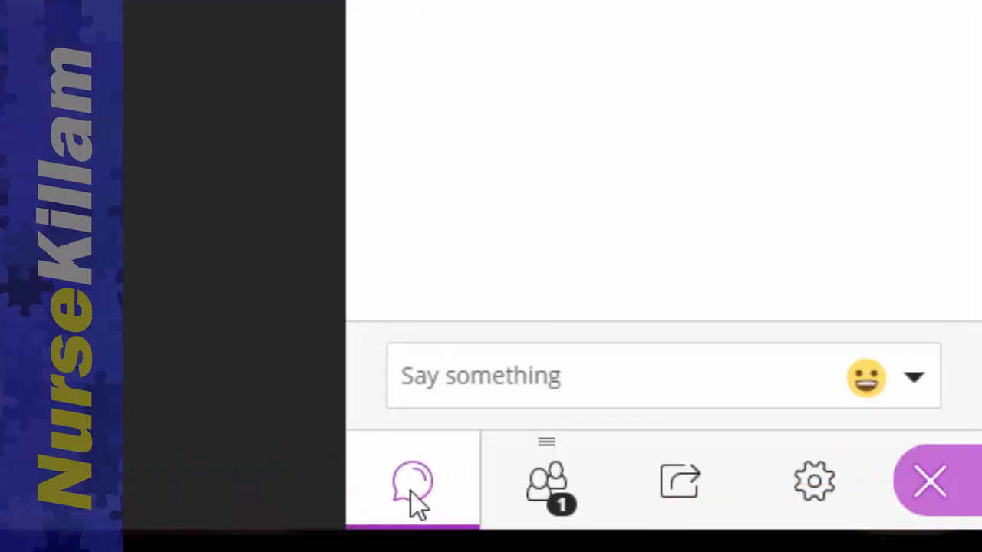
{"action": "left_click", "coordinate": [413, 483]}
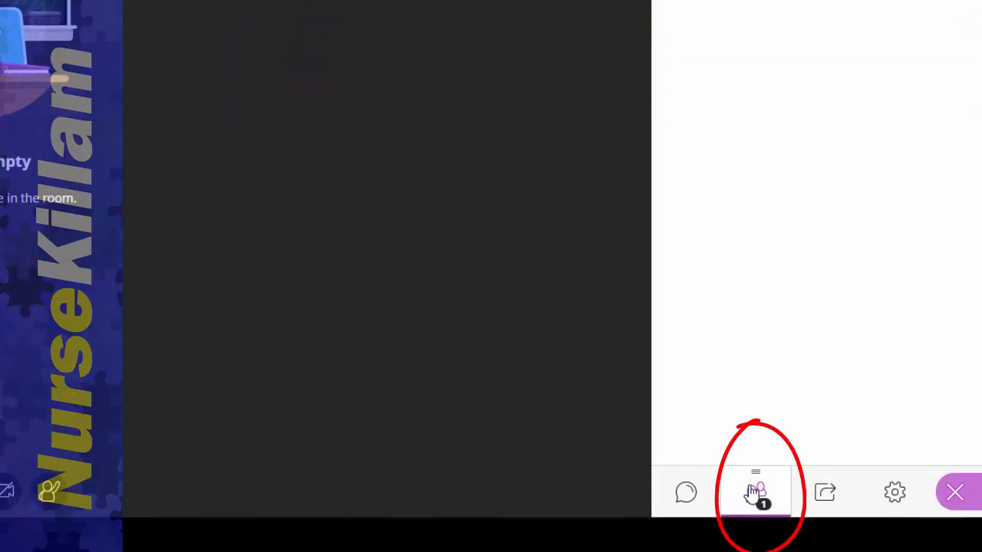
{"action": "left_click", "coordinate": [755, 493]}
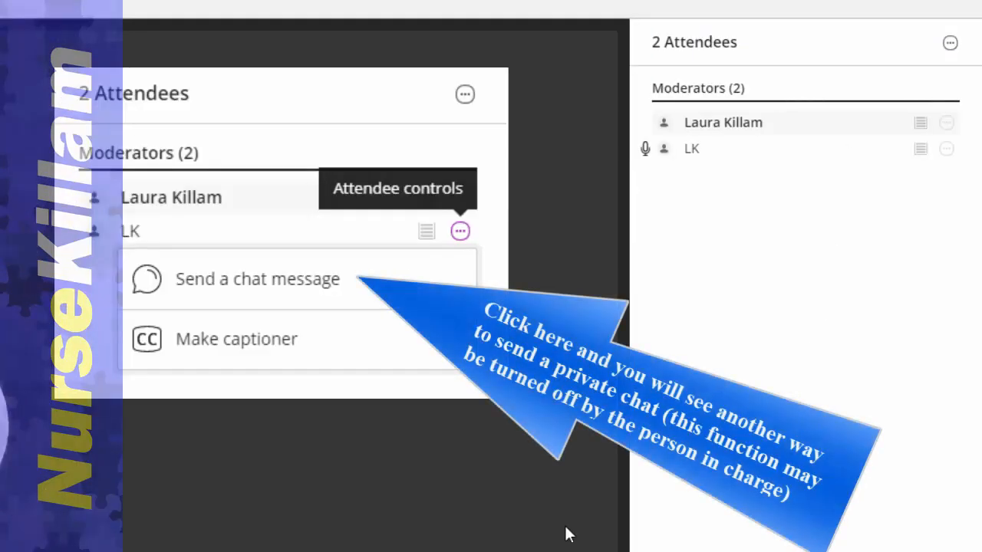
{"action": "mouse_move", "coordinate": [946, 148]}
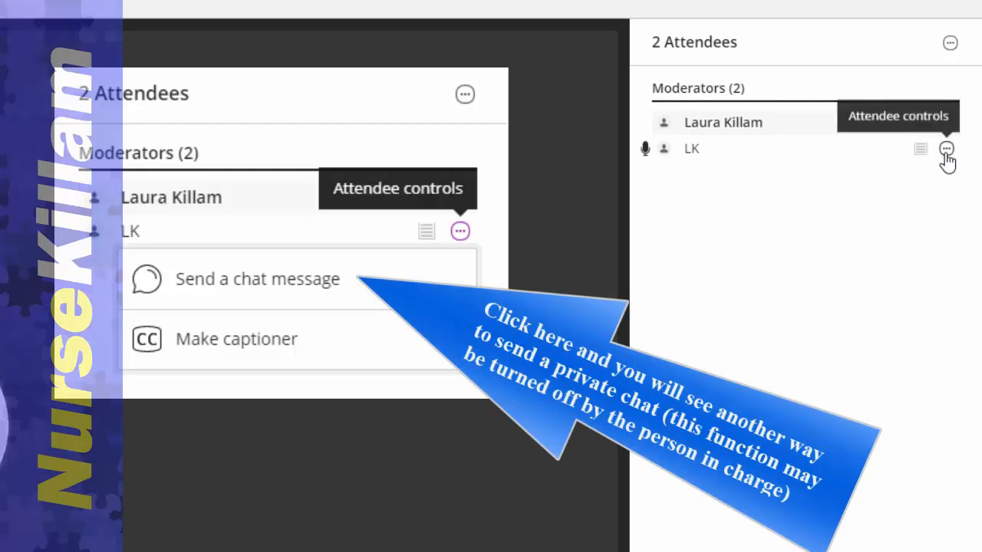
Mute the second moderator from their attendee controls.
{"action": "left_click", "coordinate": [946, 147]}
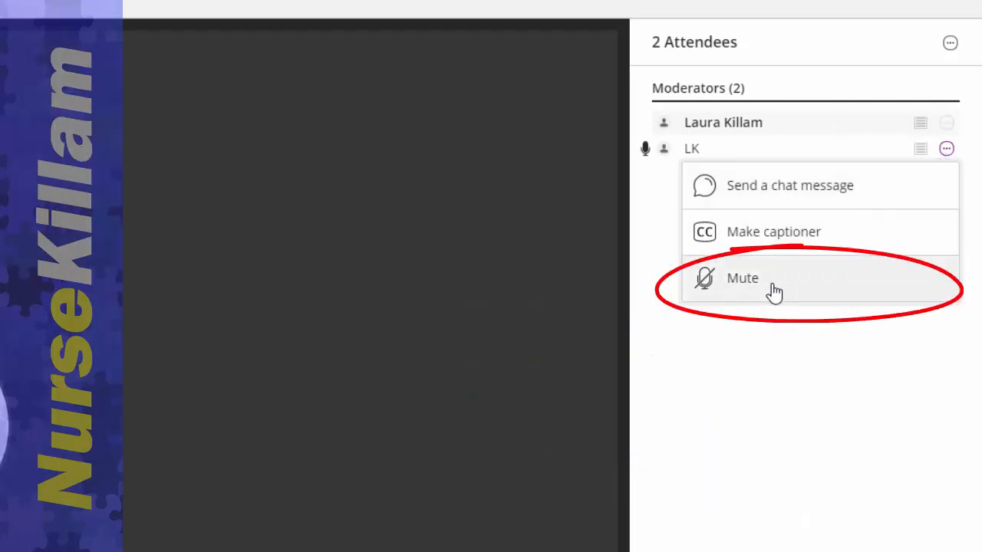
{"action": "left_click", "coordinate": [742, 277]}
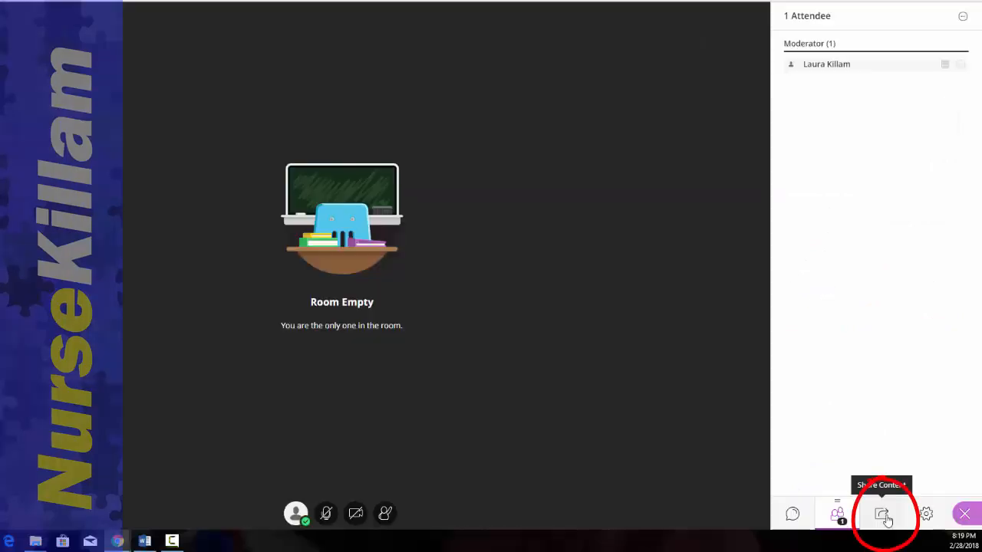
From Share Content, preview Entire Screen sharing and then go to Share Files.
{"action": "left_click", "coordinate": [880, 514]}
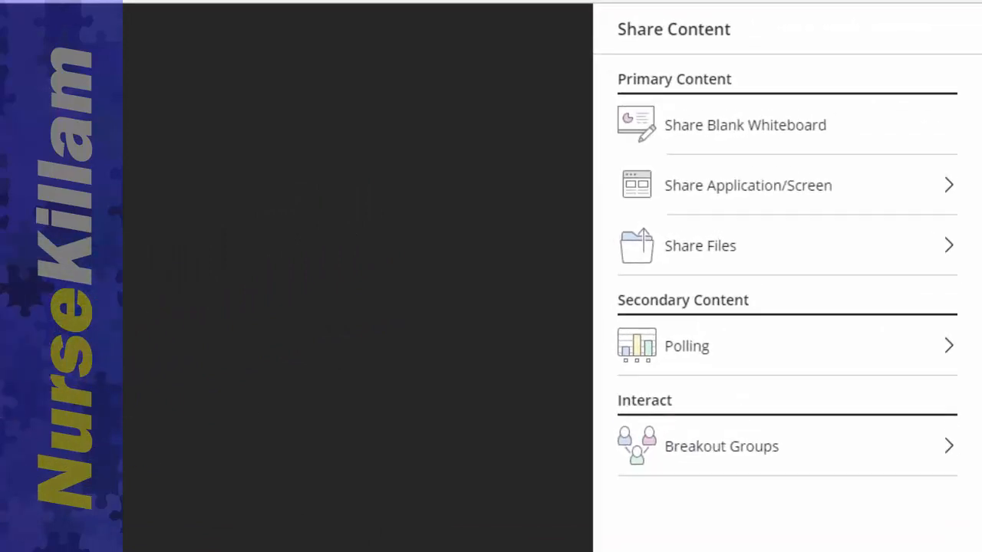
{"action": "mouse_move", "coordinate": [813, 523]}
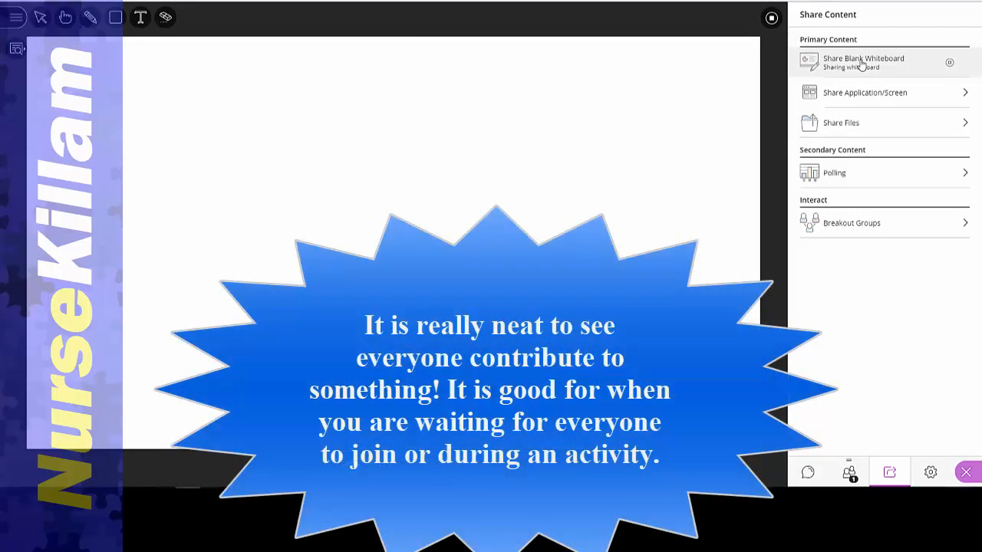
{"action": "left_click", "coordinate": [865, 92]}
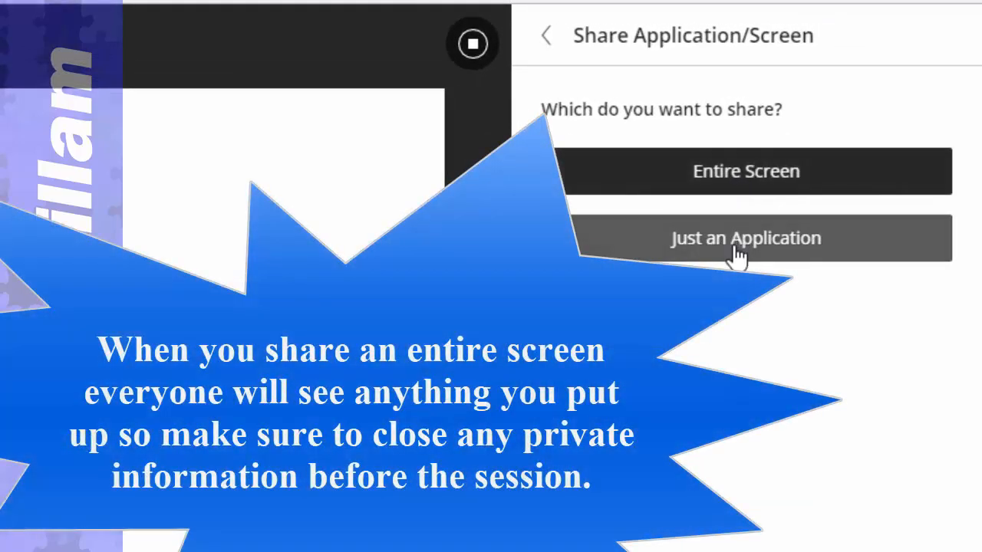
{"action": "mouse_move", "coordinate": [745, 172]}
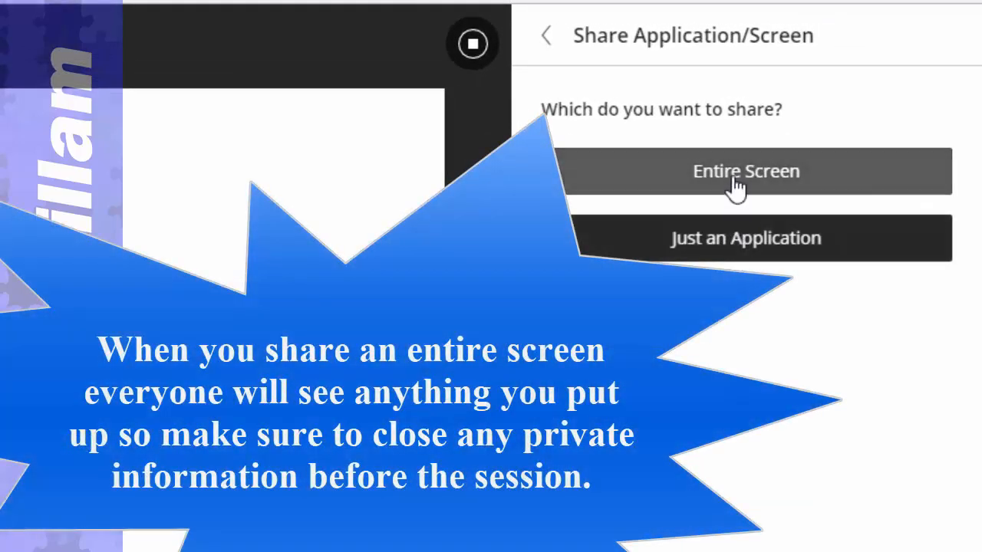
{"action": "left_click", "coordinate": [745, 172]}
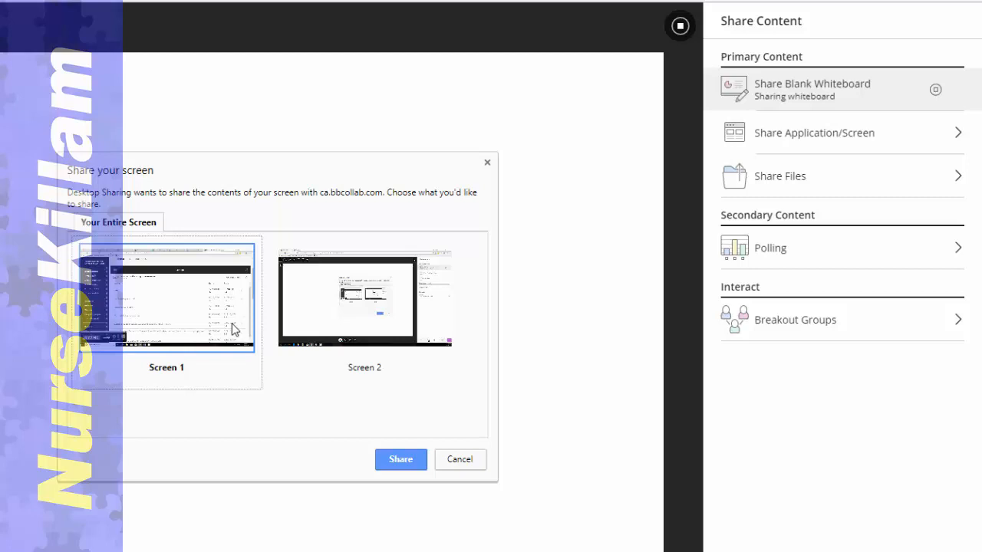
{"action": "mouse_move", "coordinate": [252, 329]}
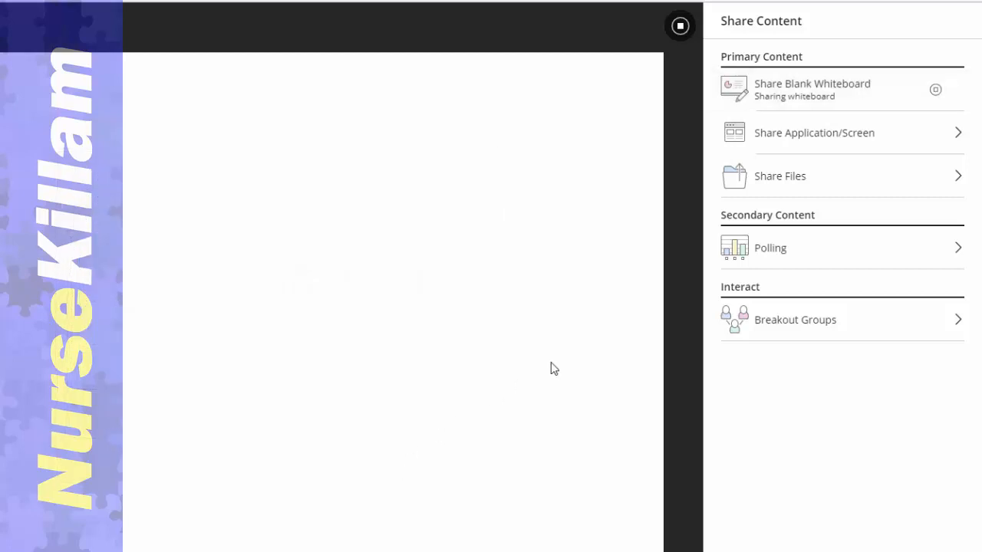
{"action": "left_click", "coordinate": [813, 132]}
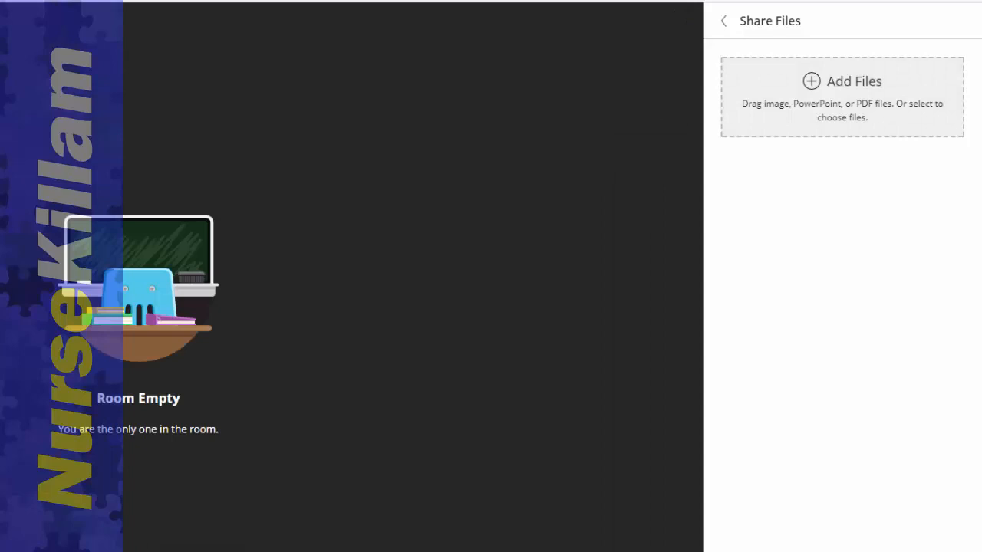
Upload J family.pdf and share it with the room.
{"action": "left_click", "coordinate": [841, 81]}
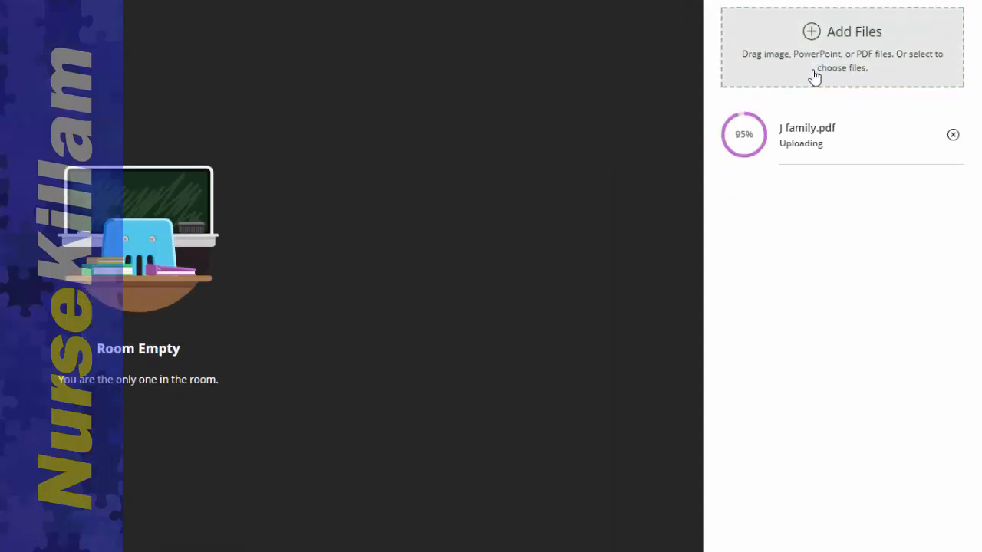
{"action": "left_click", "coordinate": [850, 527]}
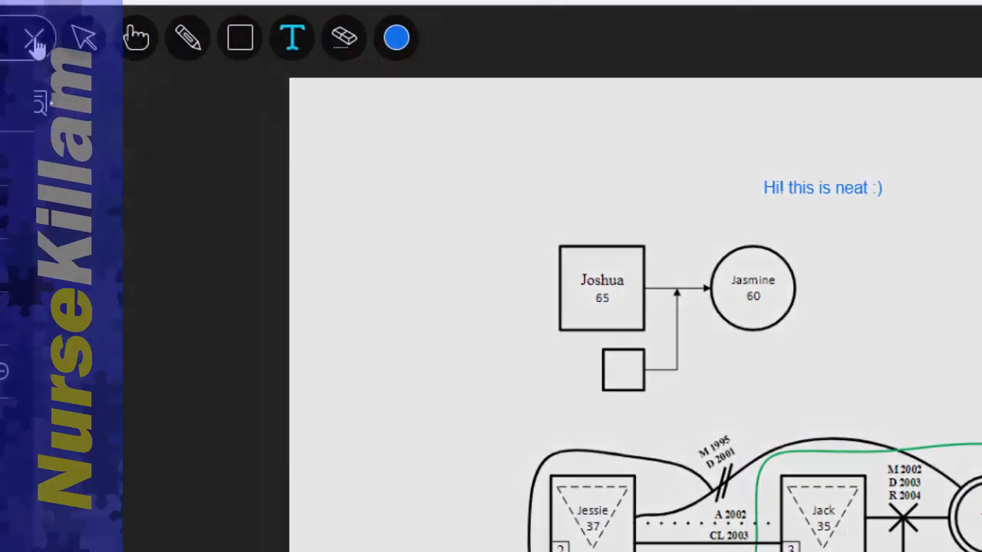
Show the session menu with recording, phone audio, issue reporting and help.
{"action": "left_click", "coordinate": [34, 38]}
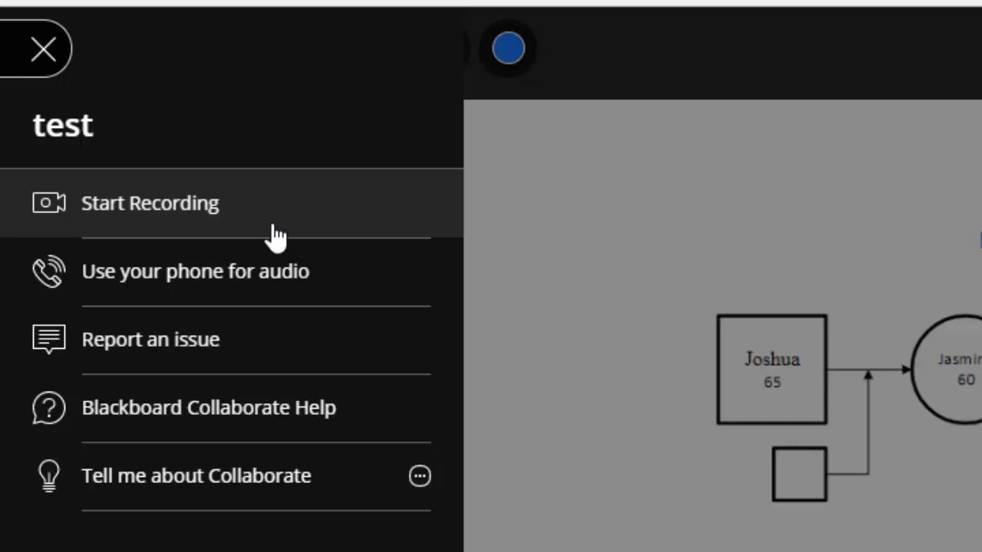
{"action": "mouse_move", "coordinate": [276, 238]}
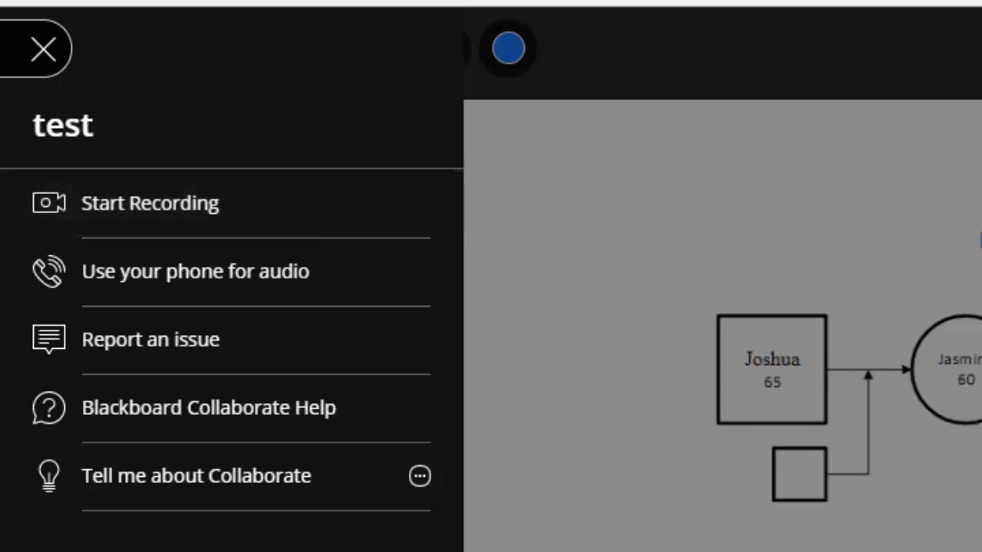